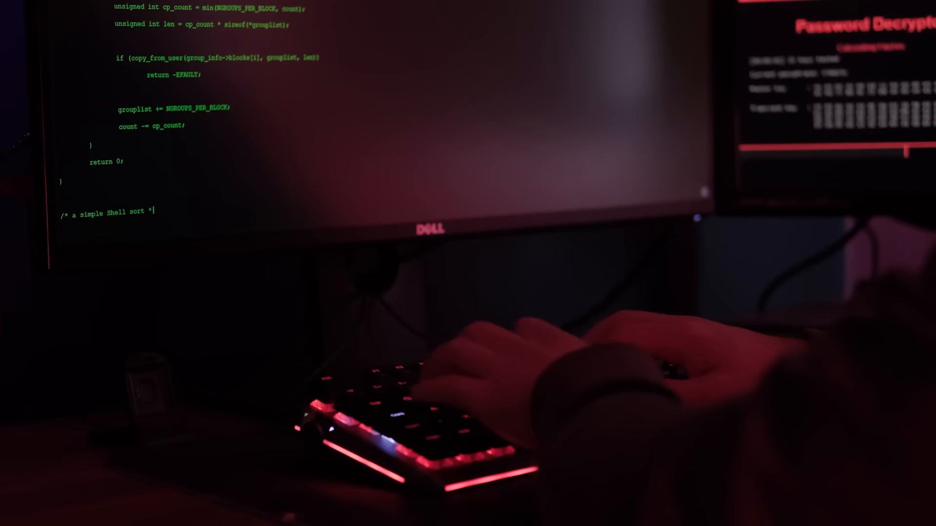
text(static void groups_sort(struct group)
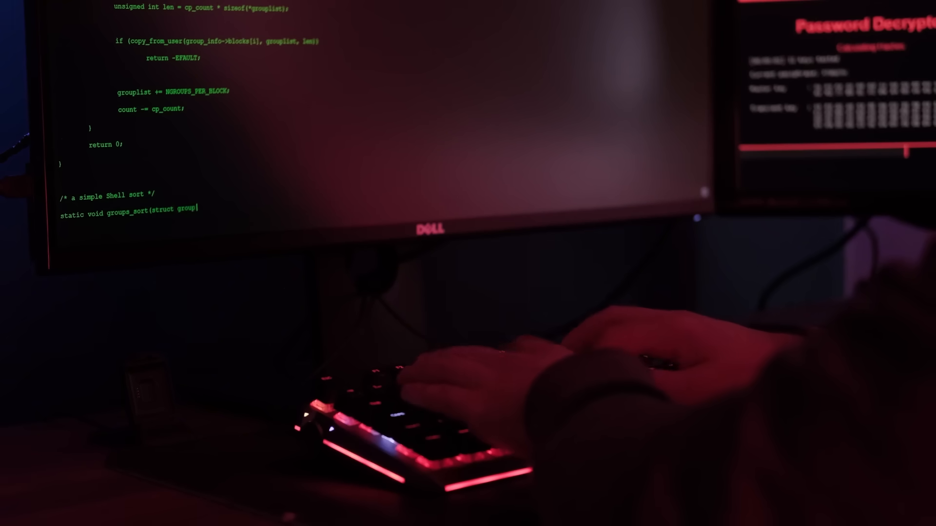